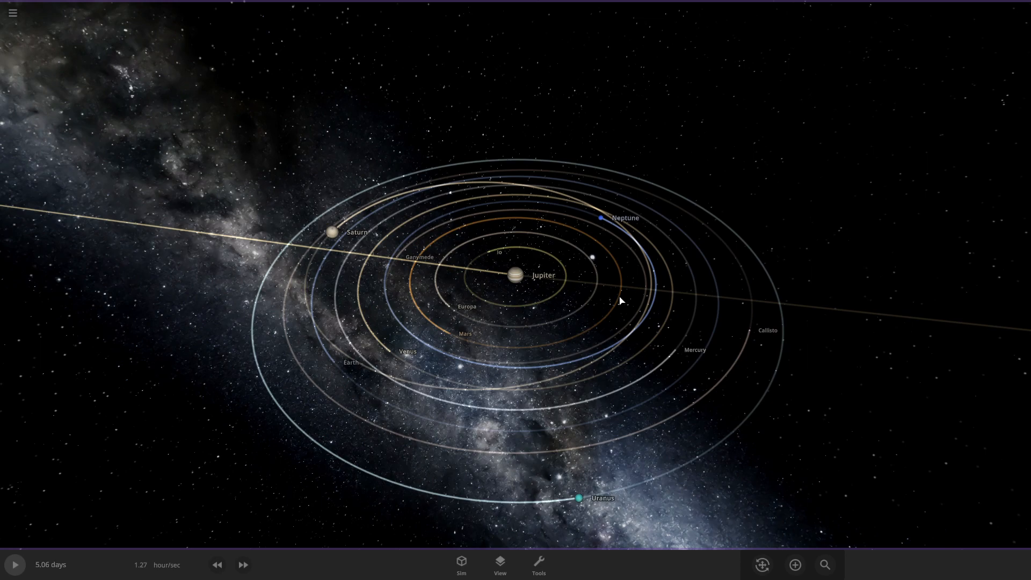
Step: Frame Jupiter and its inner orbits from above and show Jupiter's details panel
{"action": "left_click_drag", "start_coordinate": [619, 301], "coordinate": [630, 326]}
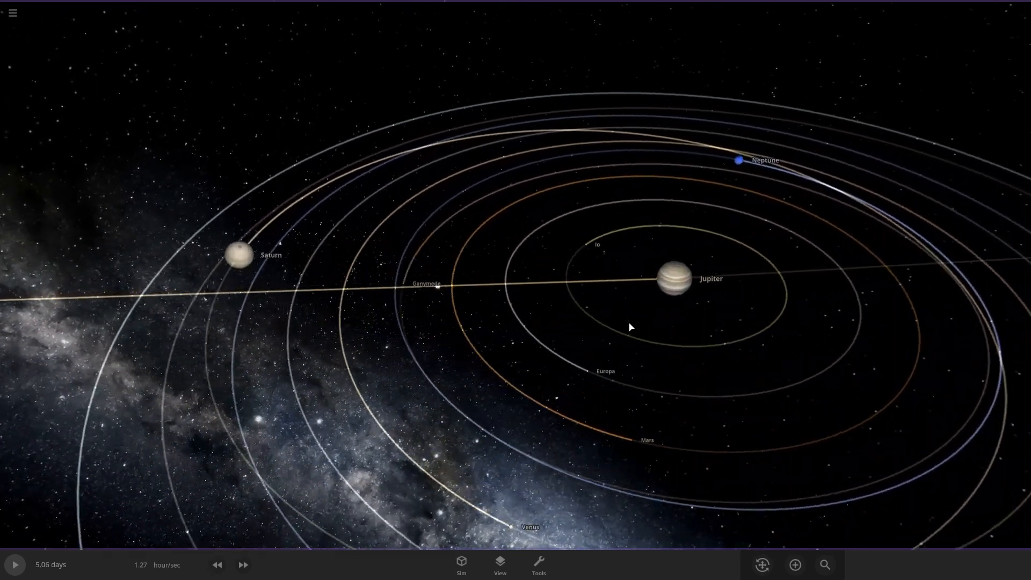
{"action": "left_click", "coordinate": [671, 277]}
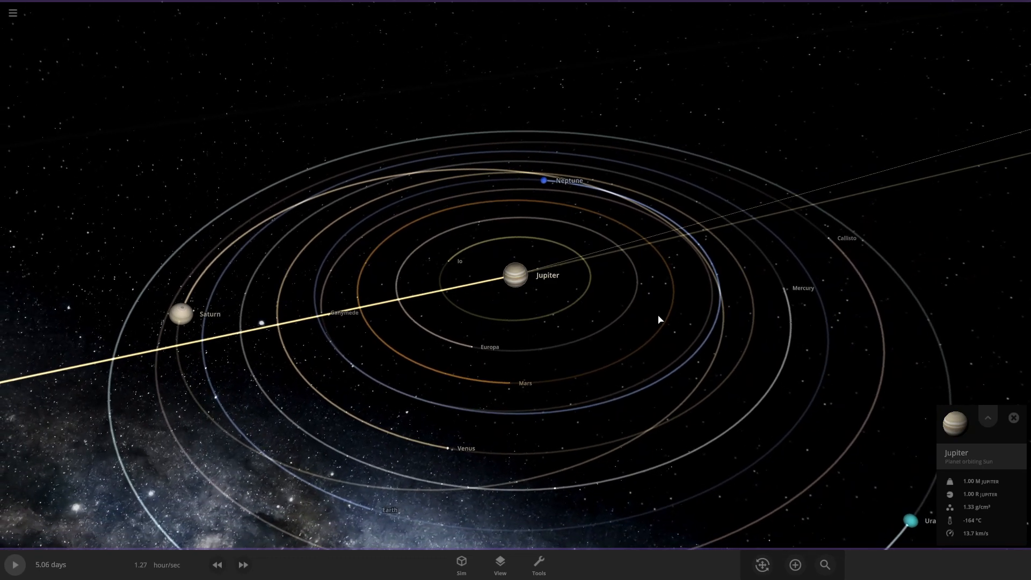
{"action": "left_click_drag", "start_coordinate": [660, 320], "coordinate": [537, 318]}
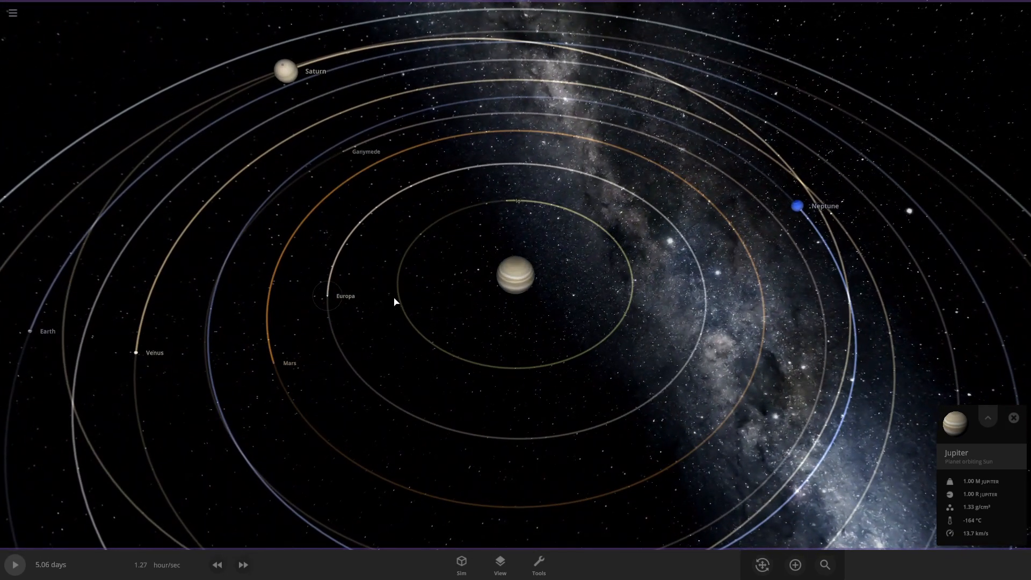
{"action": "left_click", "coordinate": [326, 295]}
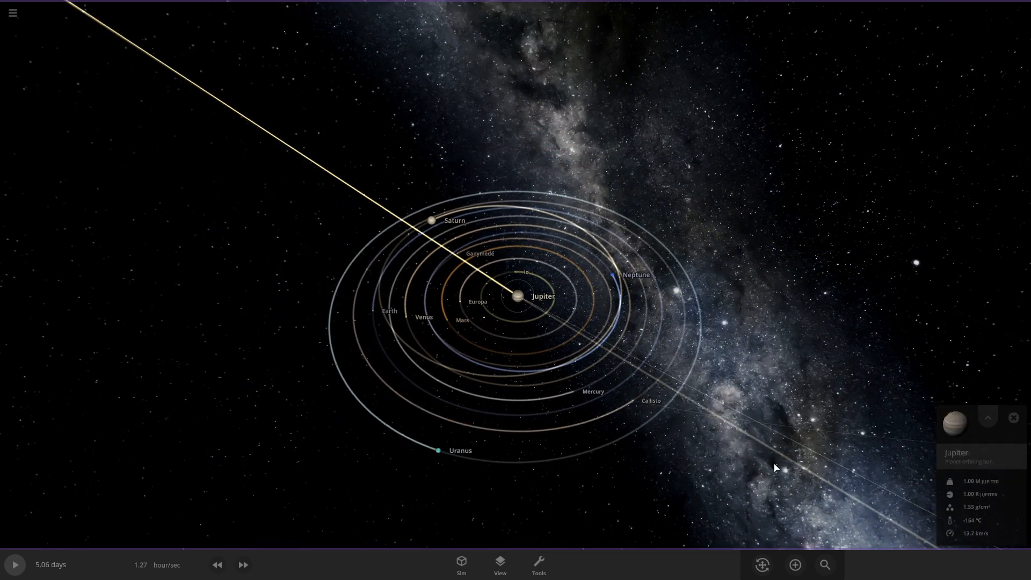
Step: Choose a body from the Add catalogue to place in orbit around Jupiter
{"action": "left_click", "coordinate": [795, 563]}
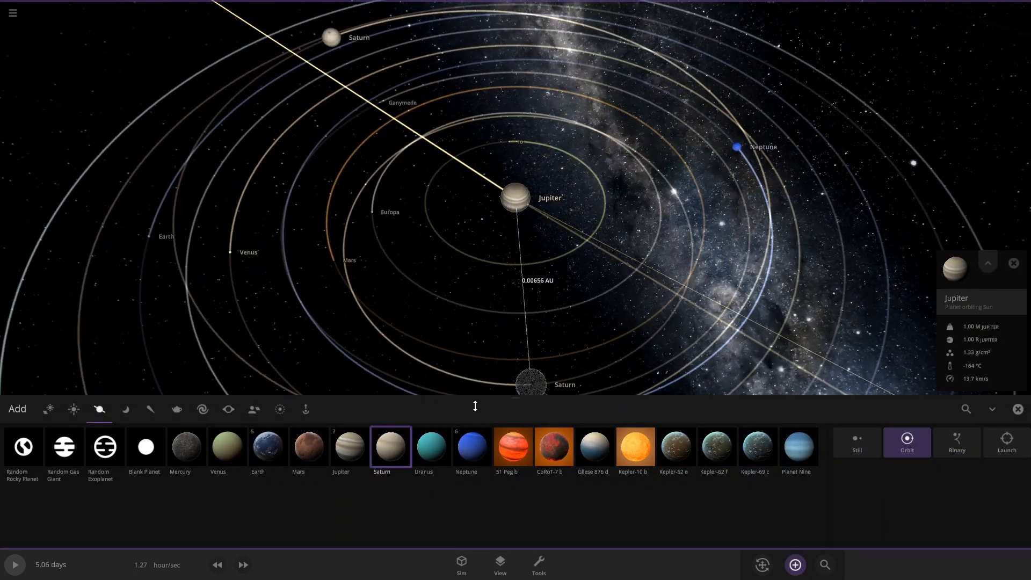
{"action": "left_click", "coordinate": [151, 409]}
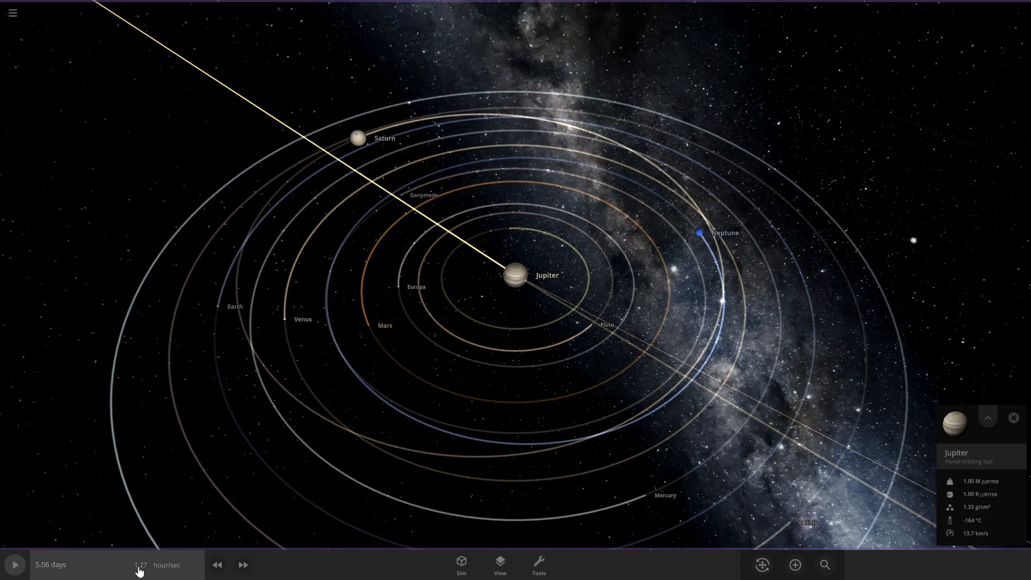
Step: Start the simulation running and turn the view as the orbits begin to distort
{"action": "left_click", "coordinate": [14, 564]}
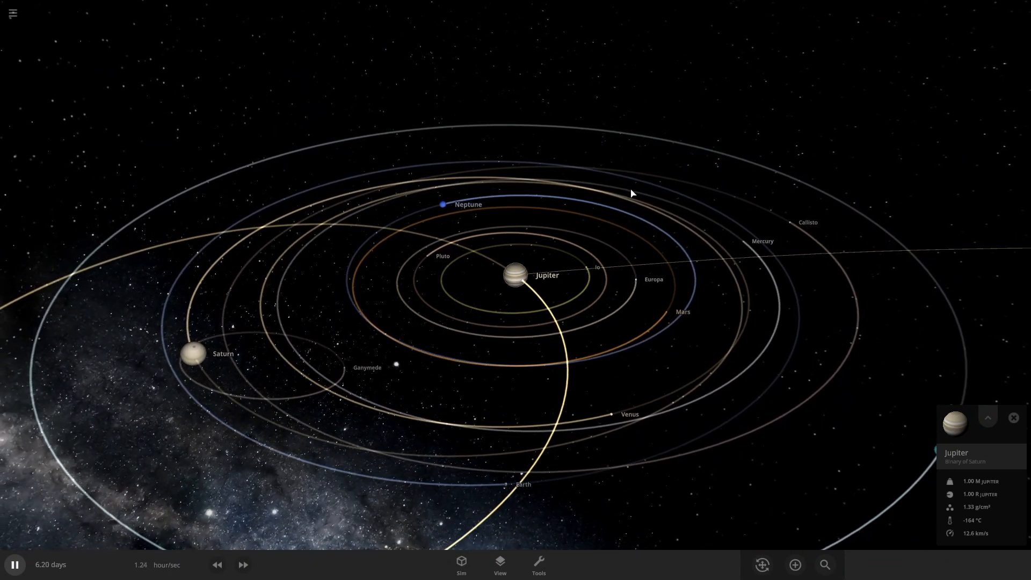
{"action": "left_click_drag", "start_coordinate": [632, 193], "coordinate": [184, 289]}
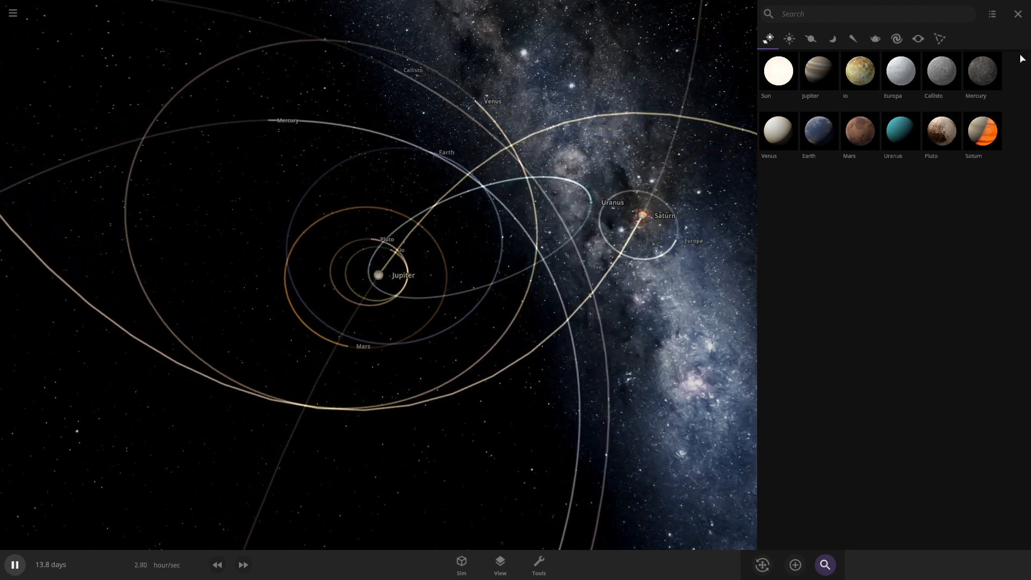
Step: Dismiss the body list and raise the simulation speed toward 1.40 months
{"action": "left_click", "coordinate": [1018, 13]}
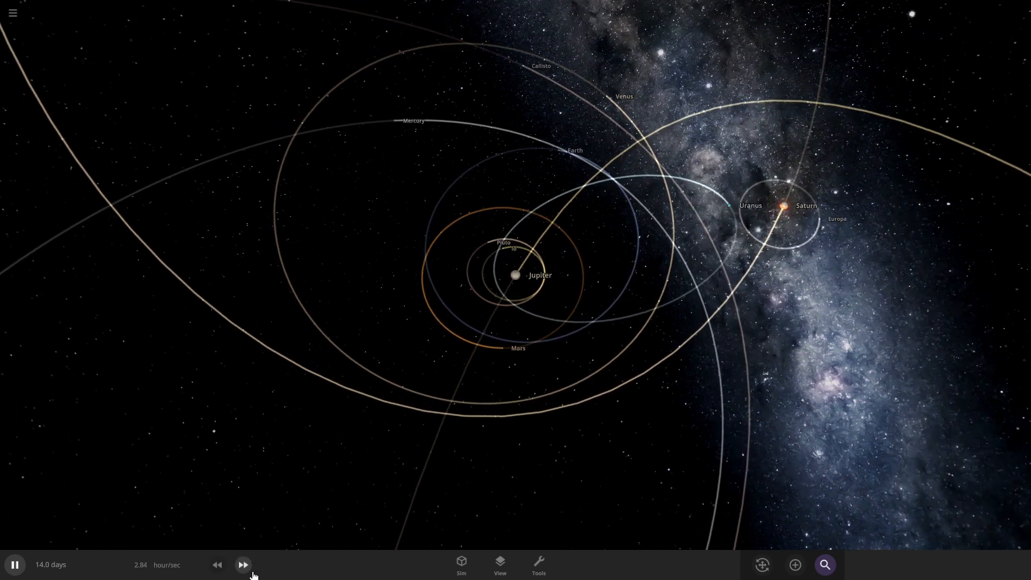
{"action": "left_click", "coordinate": [244, 563]}
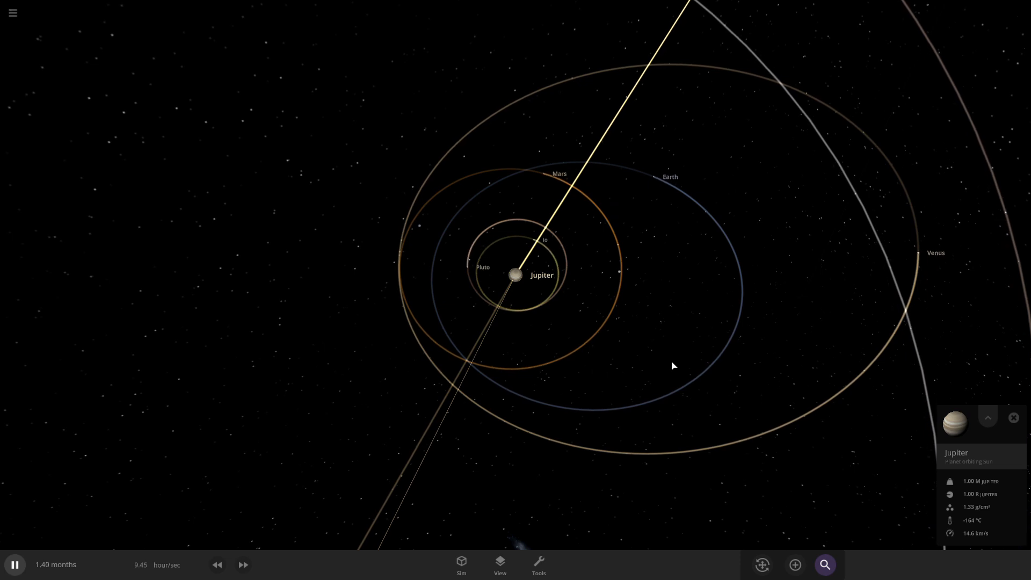
Step: Run at about 15 days per second to 3.48 years while circling the view around Jupiter
{"action": "left_click", "coordinate": [243, 564]}
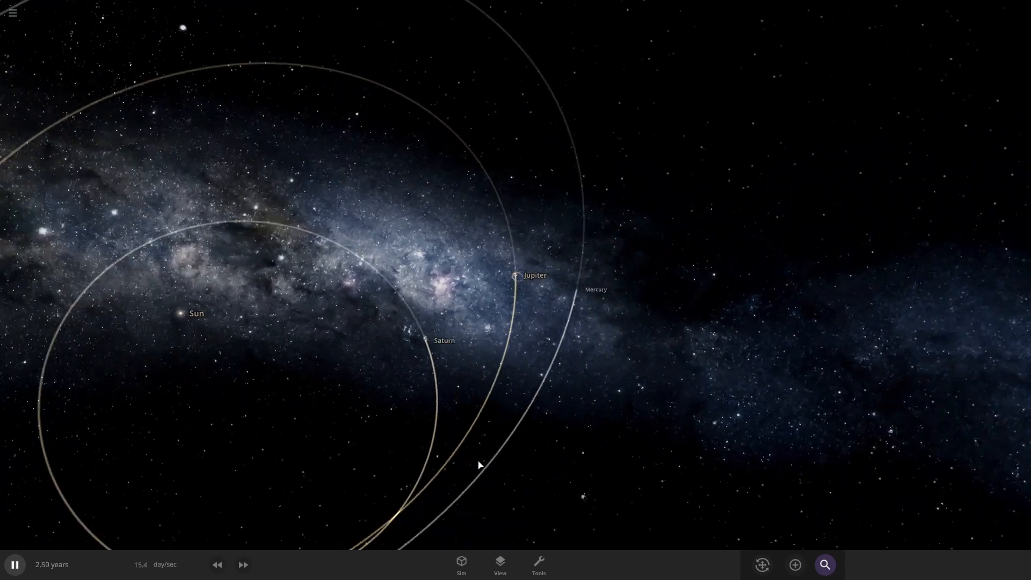
{"action": "left_click_drag", "start_coordinate": [479, 465], "coordinate": [455, 468]}
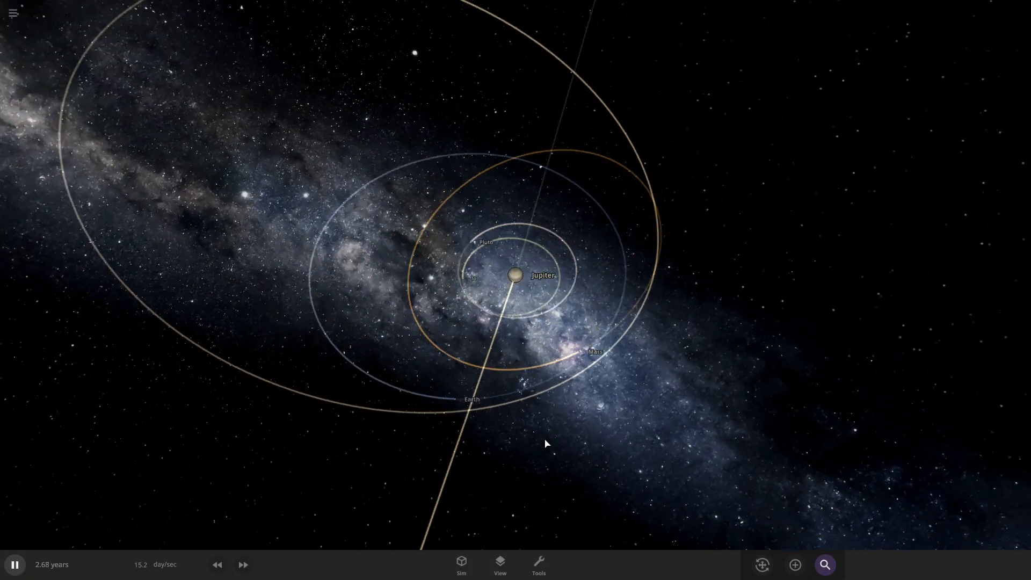
{"action": "left_click_drag", "start_coordinate": [545, 444], "coordinate": [670, 455]}
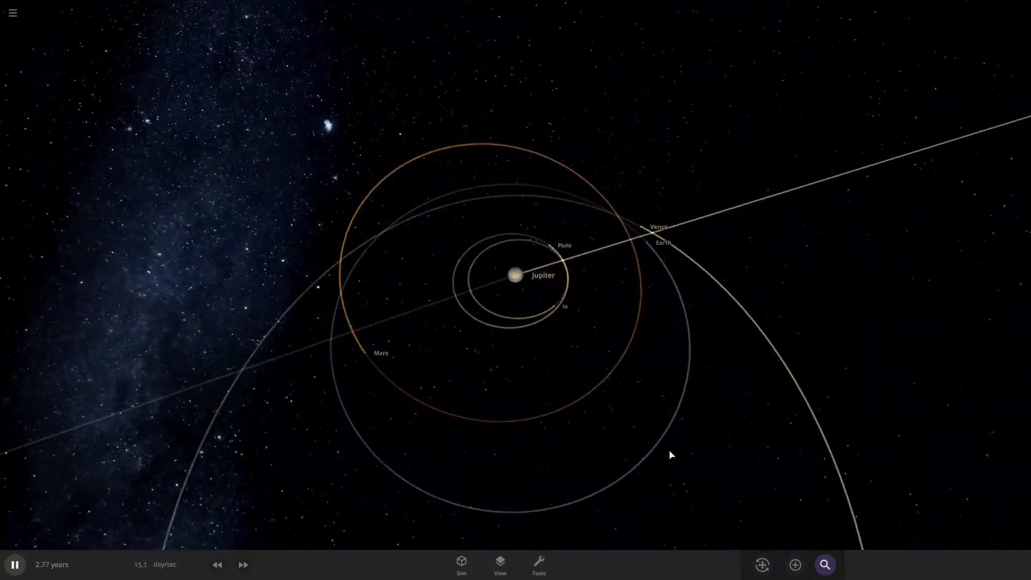
{"action": "left_click_drag", "start_coordinate": [671, 454], "coordinate": [831, 408]}
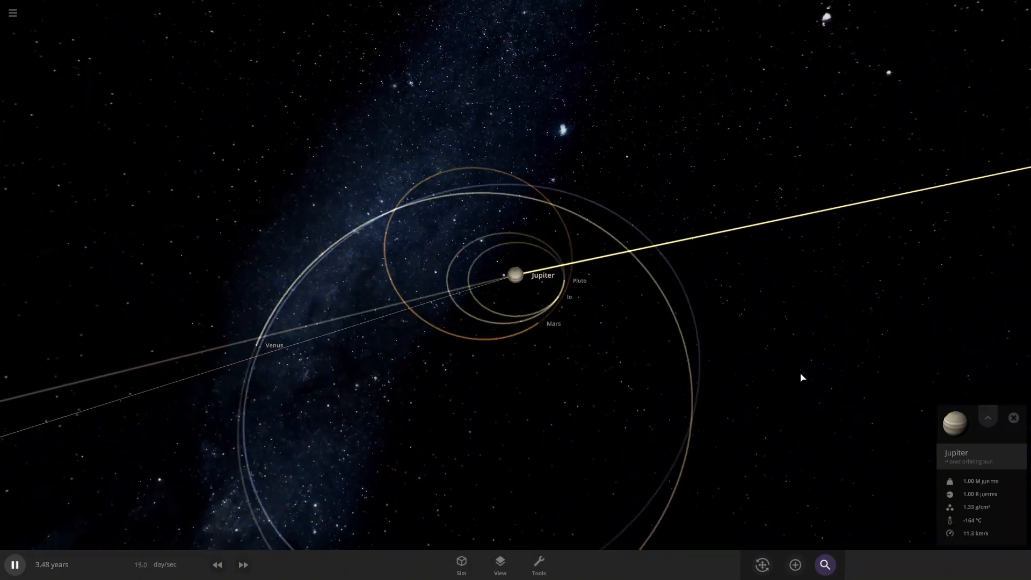
Step: Raise the speed to about 1.69 months per second, reaching 6.89 years
{"action": "left_click", "coordinate": [242, 563]}
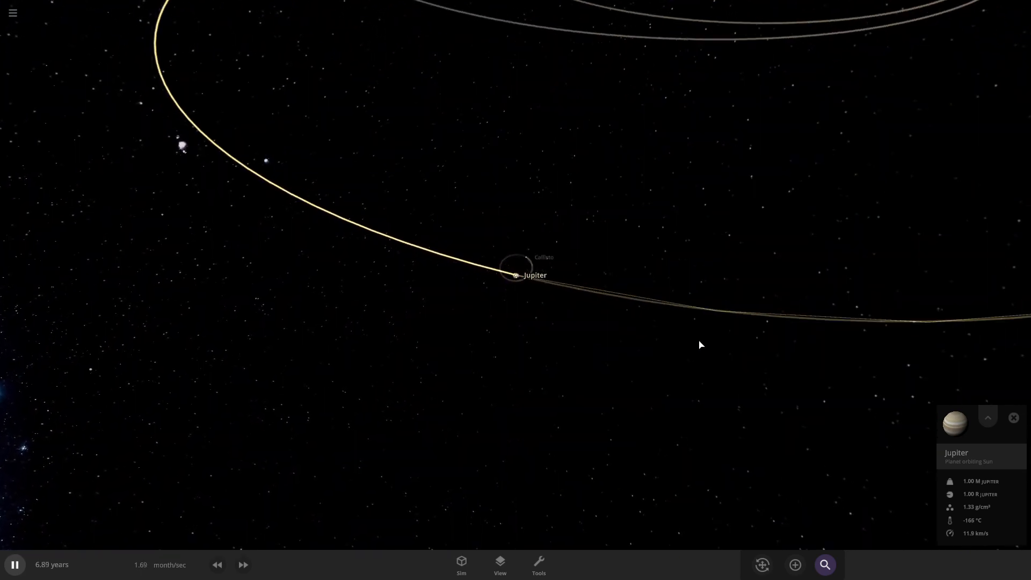
Step: Zoom back in on Jupiter with Io, Pluto, Mars, Earth and Venus still orbiting it
{"action": "scroll", "scroll_direction": "down", "scroll_amount": 3}
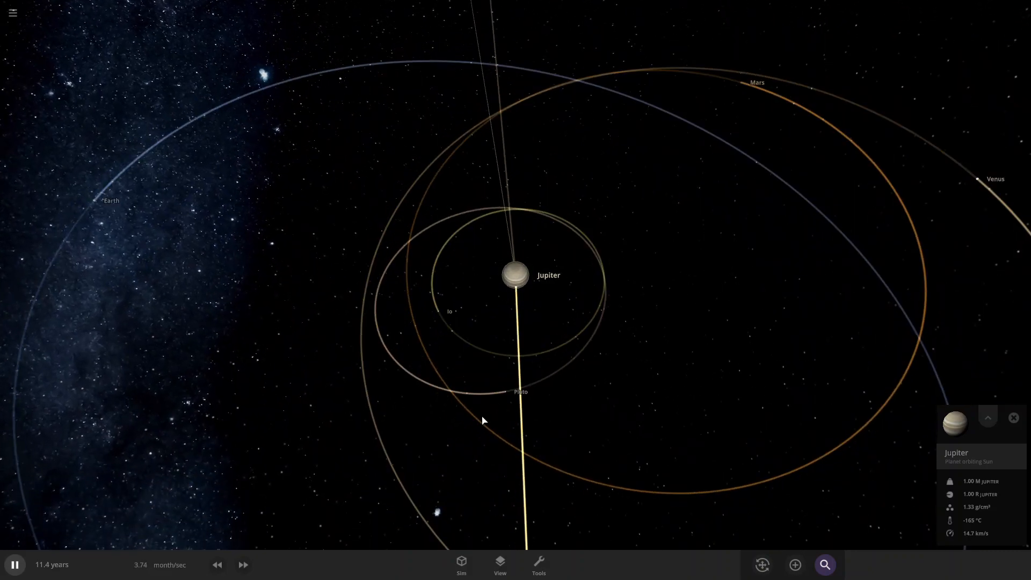
Step: Raise the speed to about 1.6 years per second and run to 73.9 years as bodies escape
{"action": "left_click", "coordinate": [242, 564]}
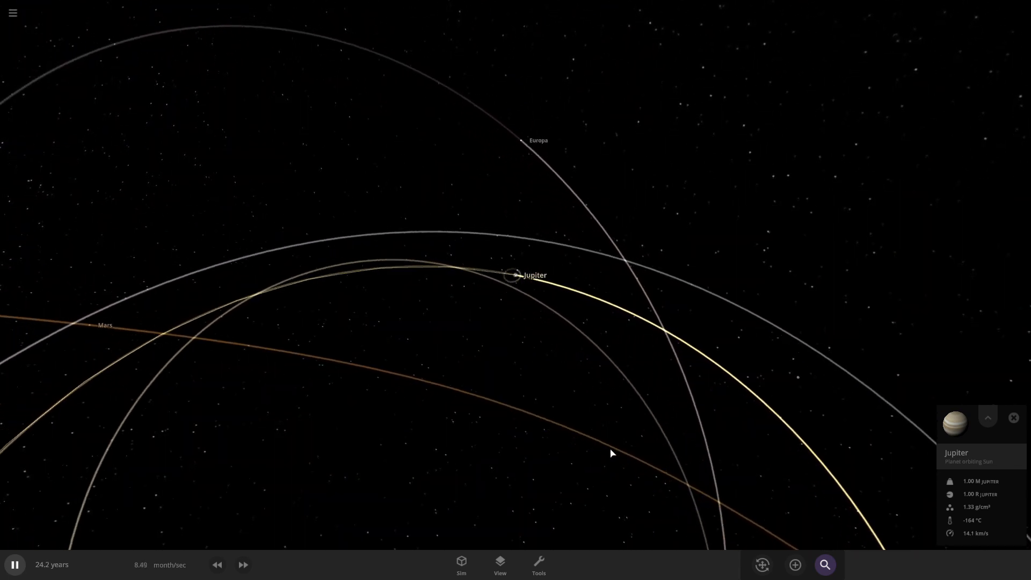
{"action": "scroll", "scroll_direction": "down", "scroll_amount": 3}
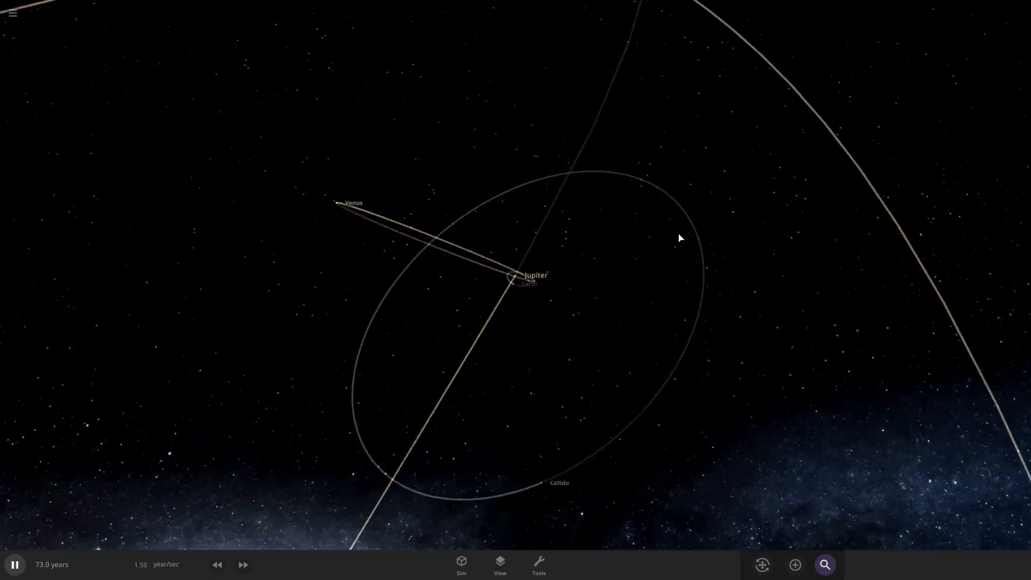
Step: Pause at 111 years and focus on Earth, now an icy moon of Jupiter
{"action": "left_click_drag", "start_coordinate": [680, 239], "coordinate": [496, 355]}
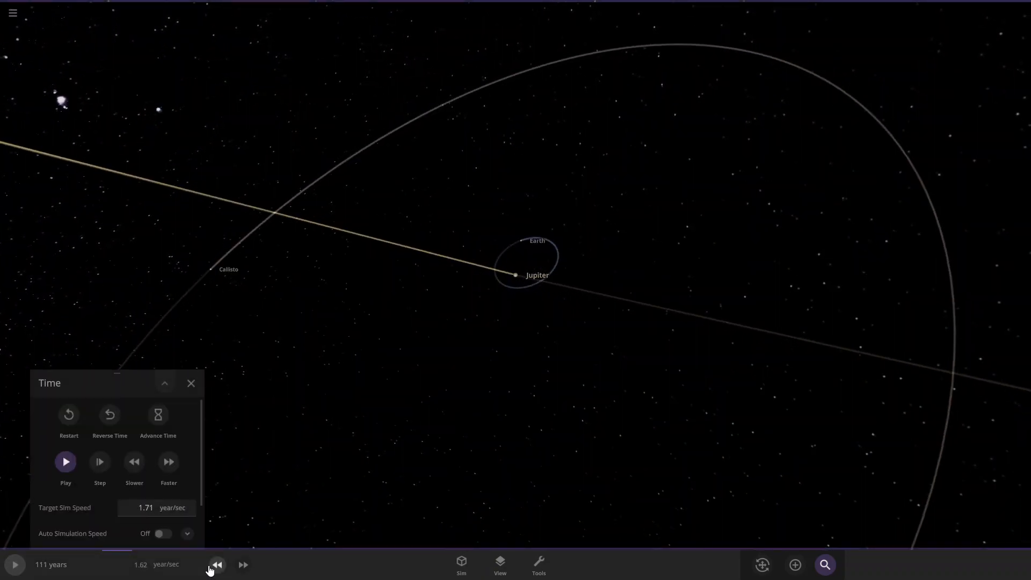
{"action": "left_click", "coordinate": [191, 383]}
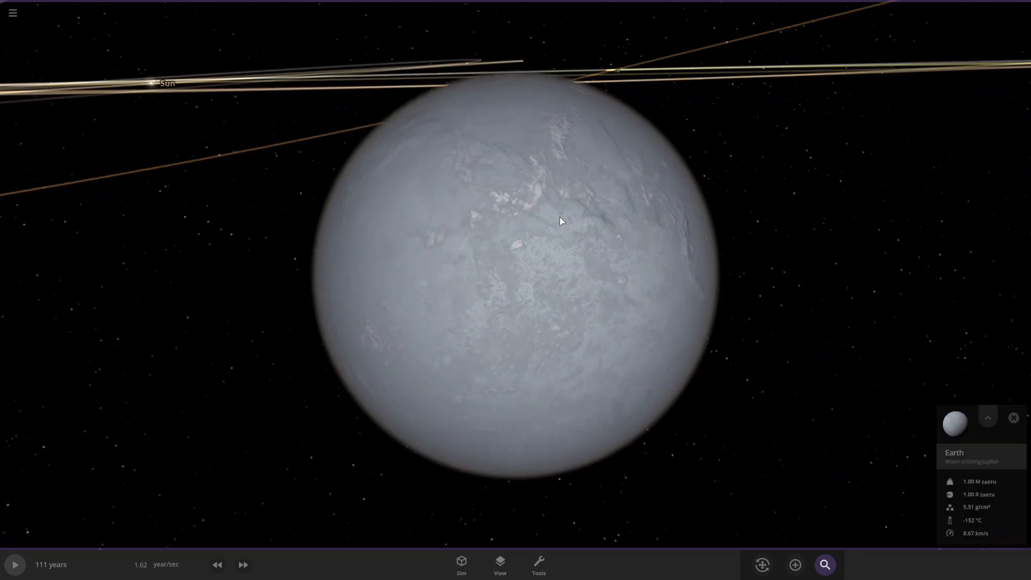
Step: Zoom out to the Sun-centred system and list all remaining simulation objects
{"action": "scroll", "scroll_direction": "down", "scroll_amount": 3}
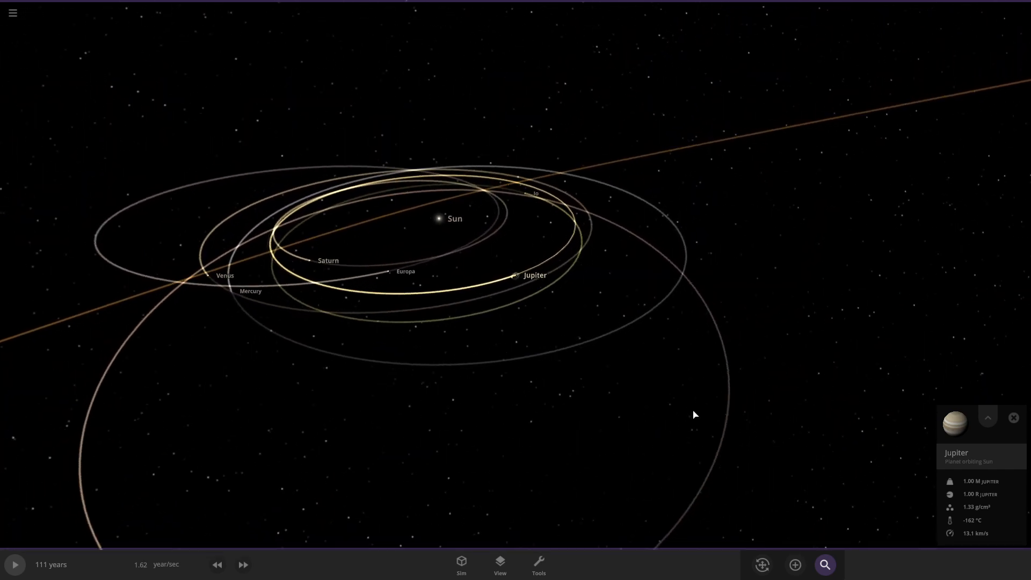
{"action": "left_click", "coordinate": [825, 564]}
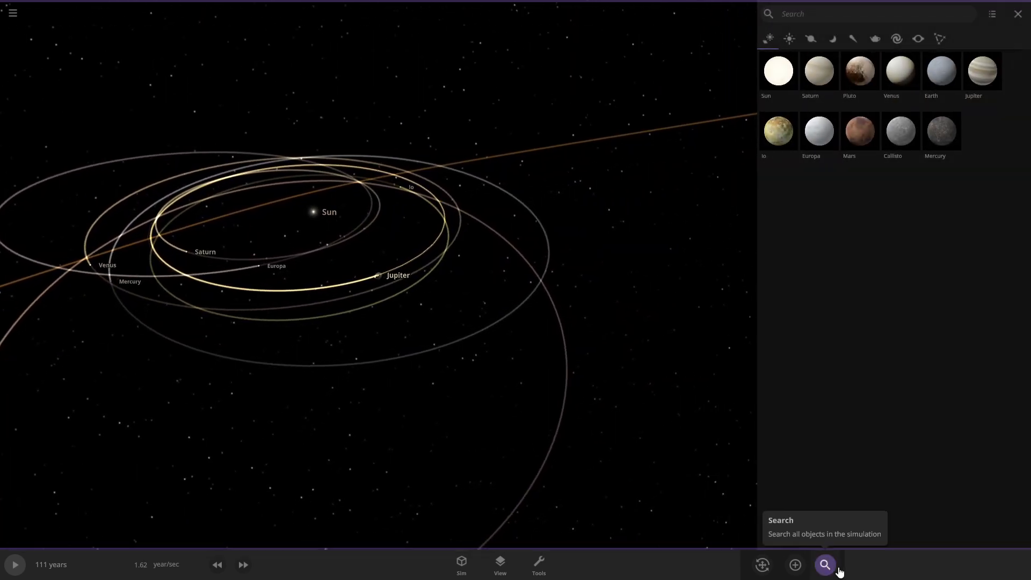